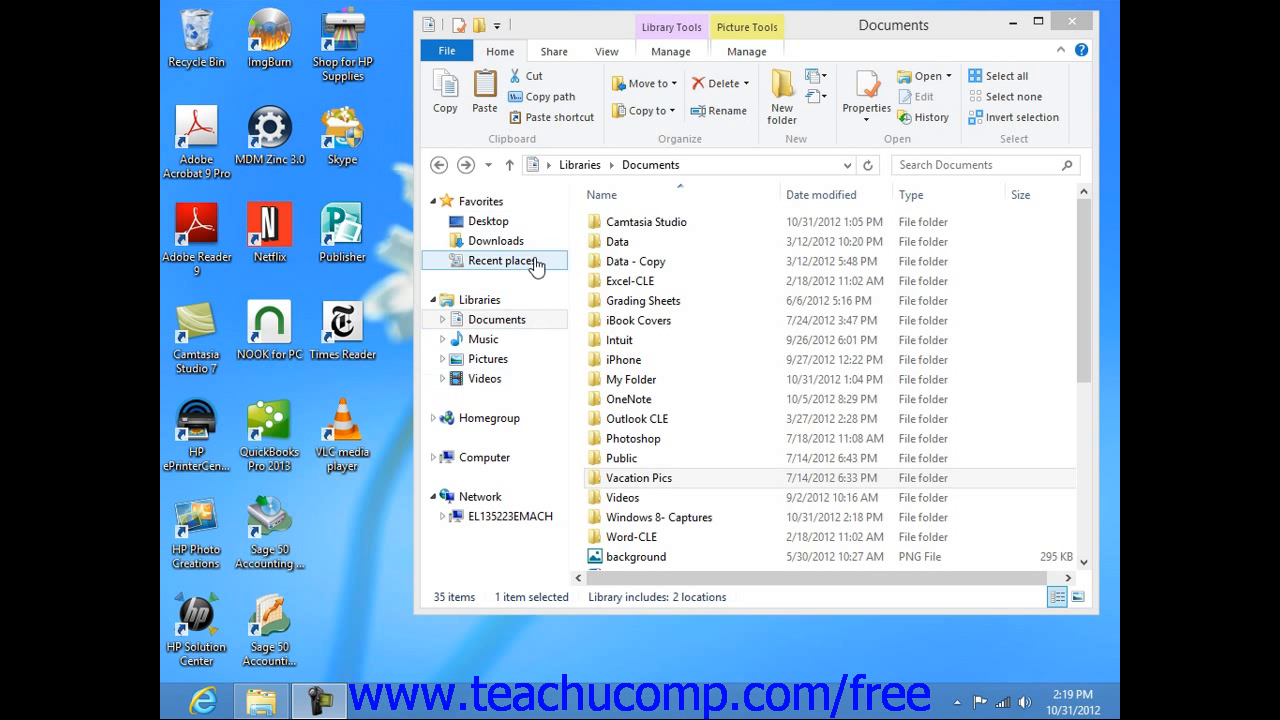
{"action": "mouse_move", "coordinate": [544, 384]}
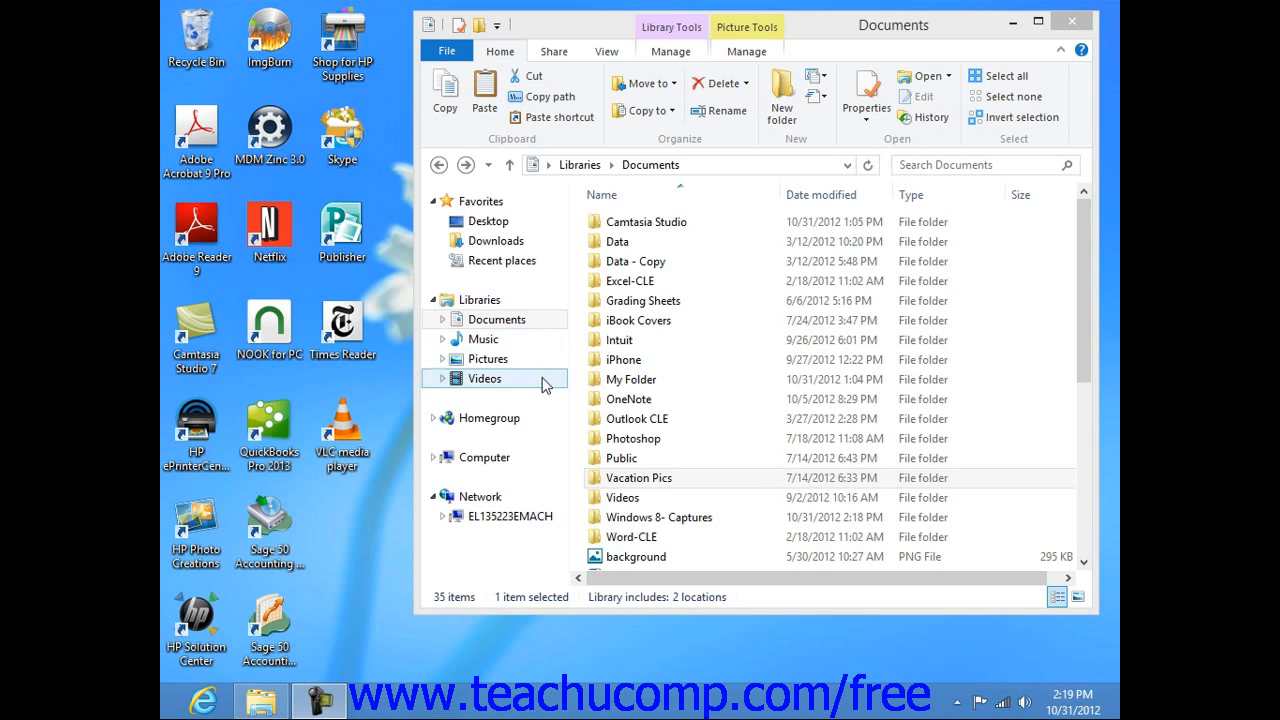
Step: Show all libraries, select Pictures, and reveal its Library Tools Manage commands
{"action": "left_click", "coordinate": [480, 300]}
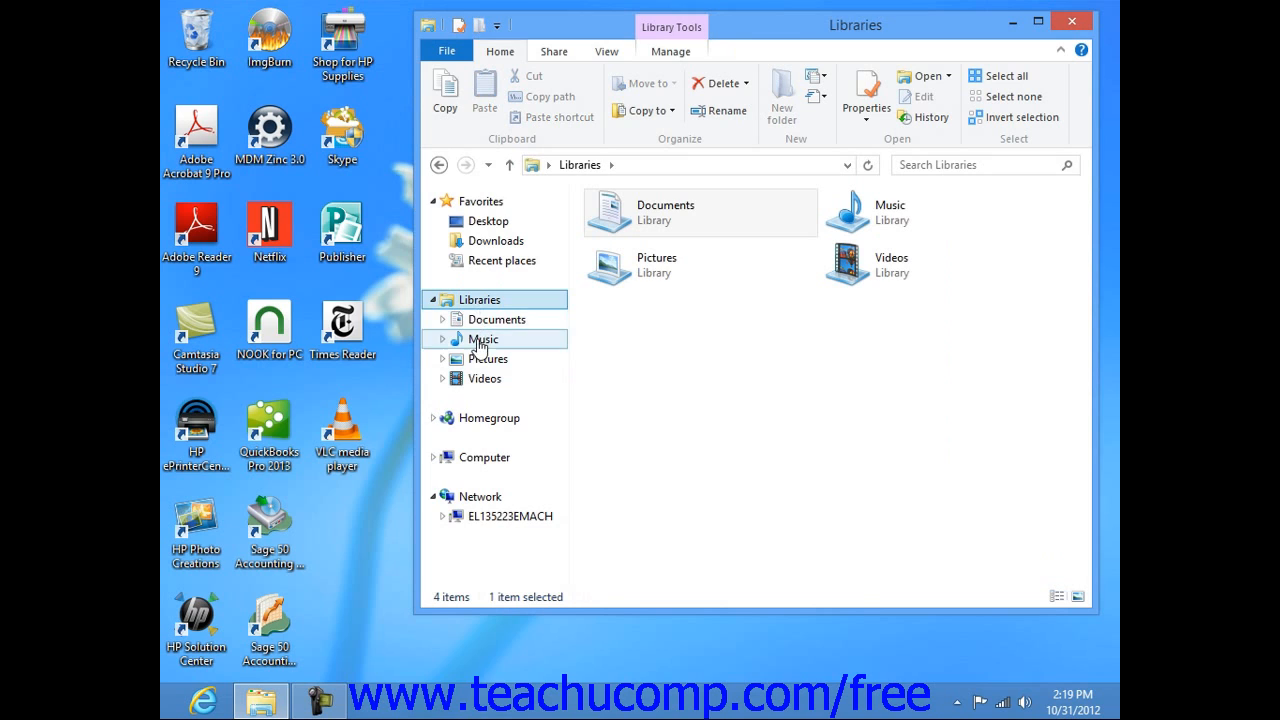
{"action": "mouse_move", "coordinate": [488, 344]}
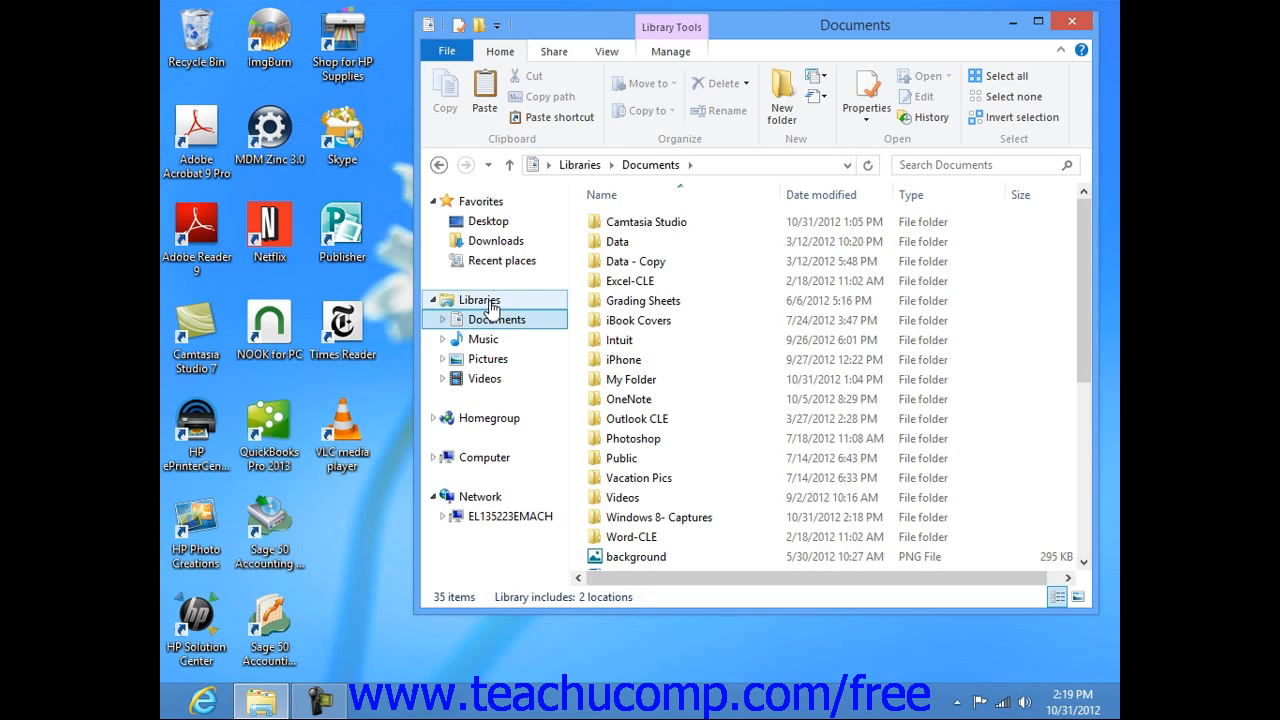
{"action": "left_click", "coordinate": [480, 300]}
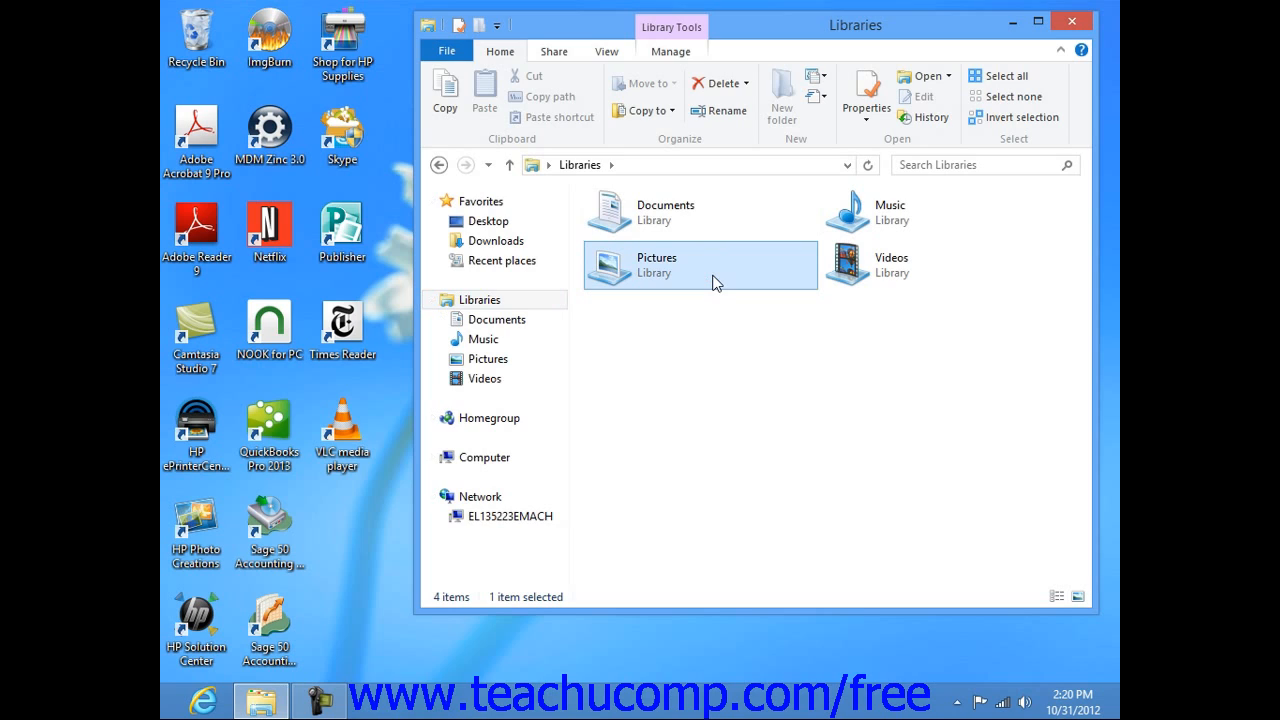
{"action": "mouse_move", "coordinate": [680, 38]}
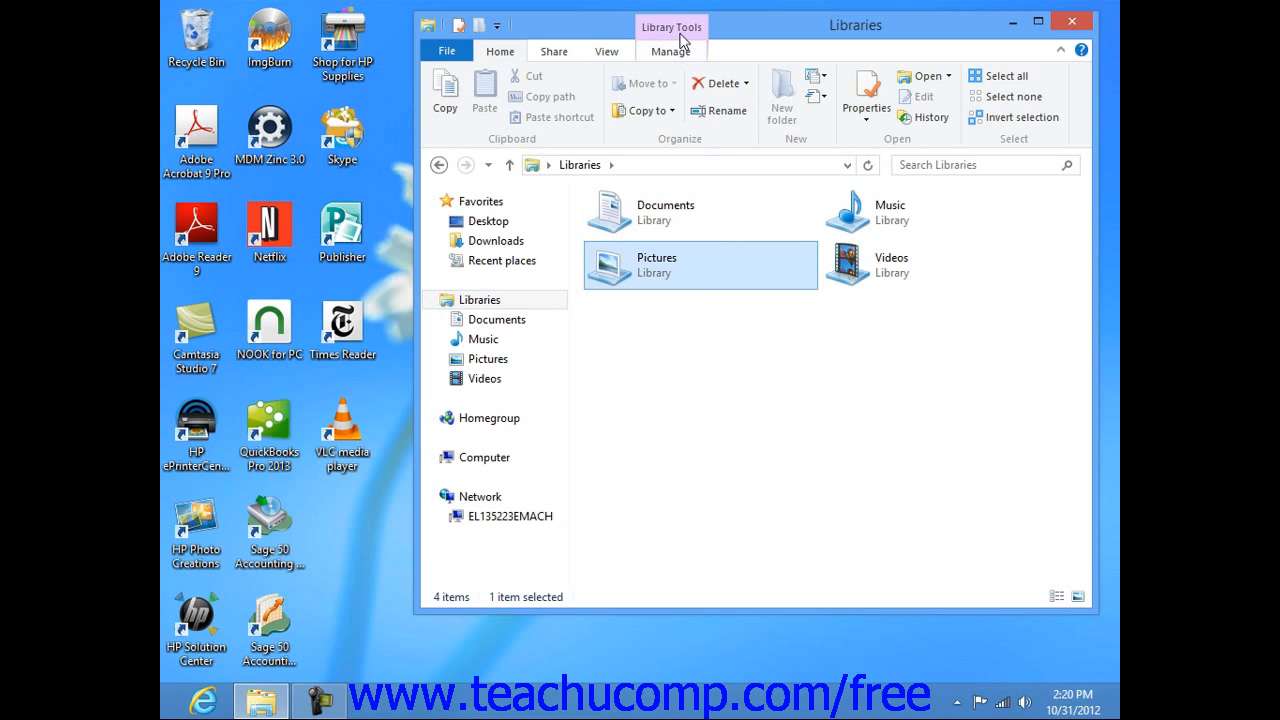
{"action": "mouse_move", "coordinate": [680, 56]}
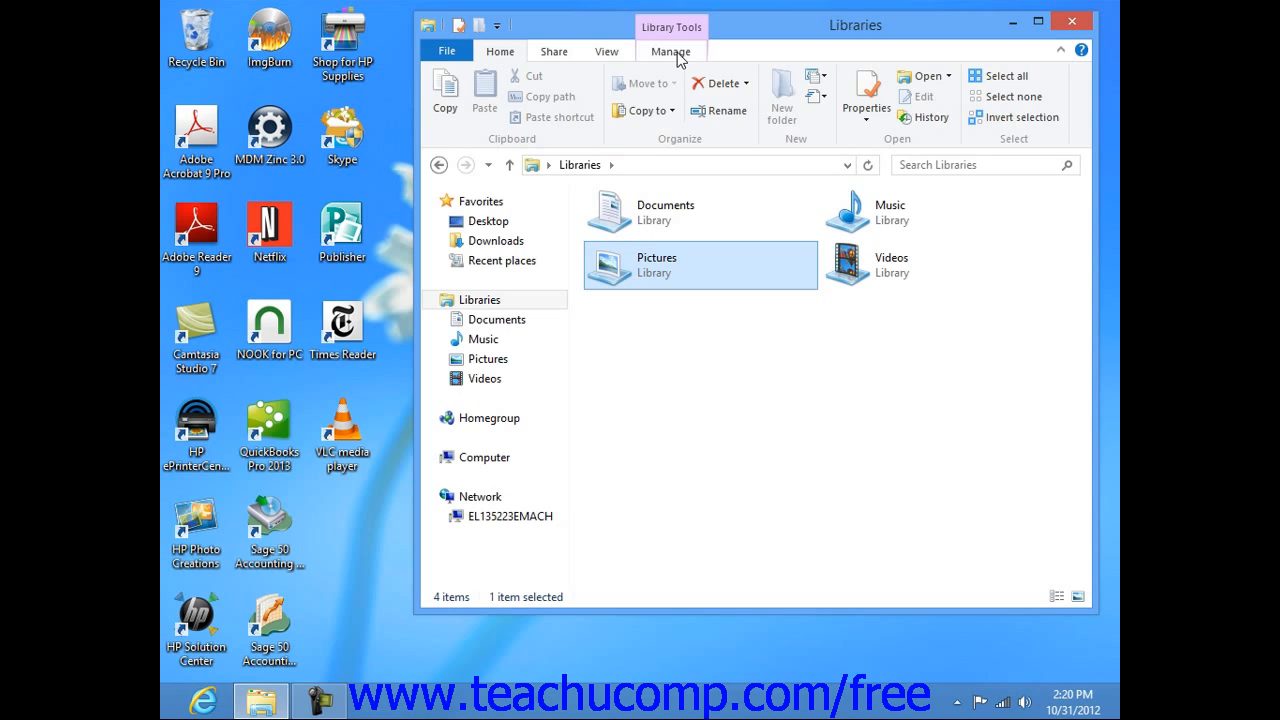
{"action": "left_click", "coordinate": [670, 52]}
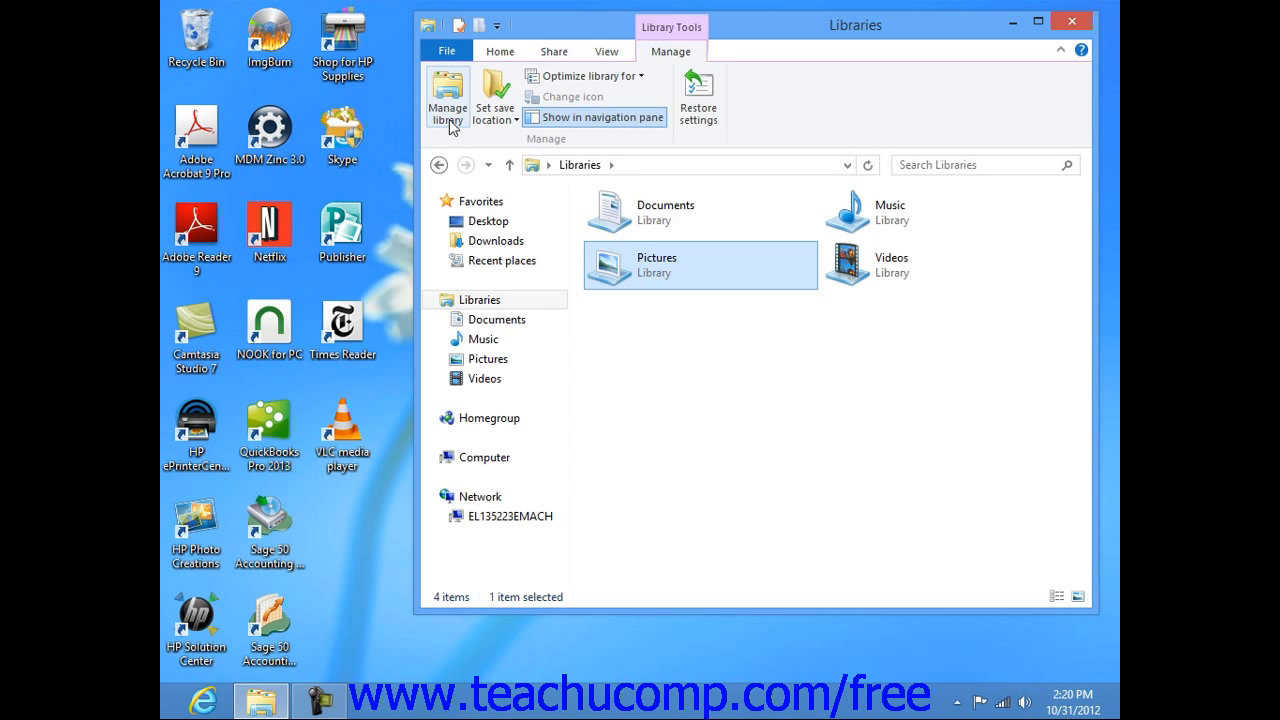
{"action": "mouse_move", "coordinate": [446, 96]}
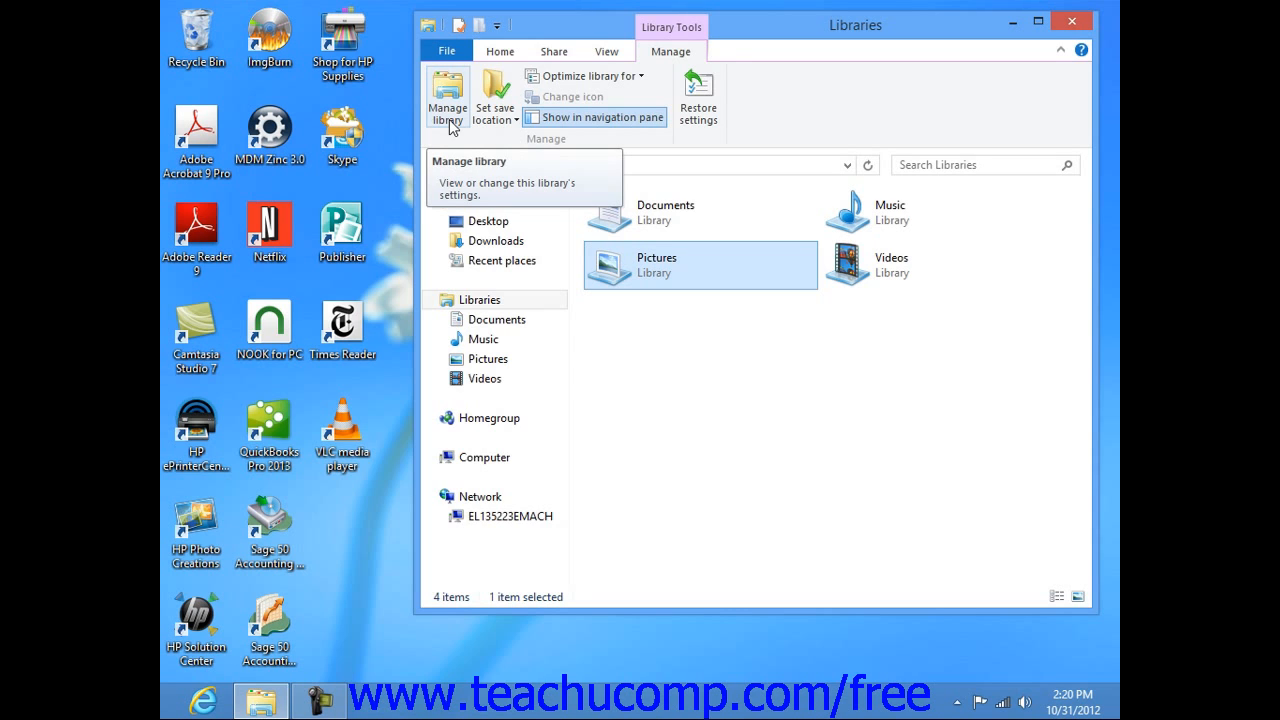
Step: Show the Pictures library locations (My Pictures, Public Pictures) and begin adding a folder
{"action": "left_click", "coordinate": [448, 96]}
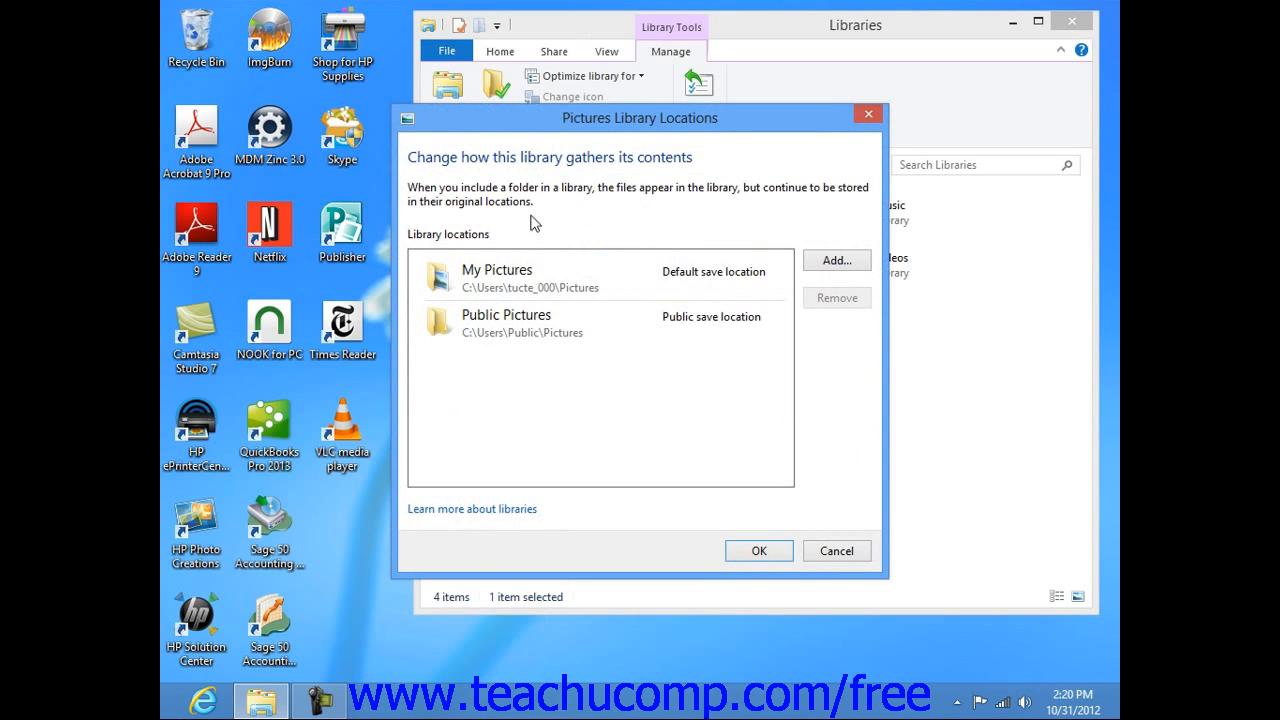
{"action": "mouse_move", "coordinate": [836, 260]}
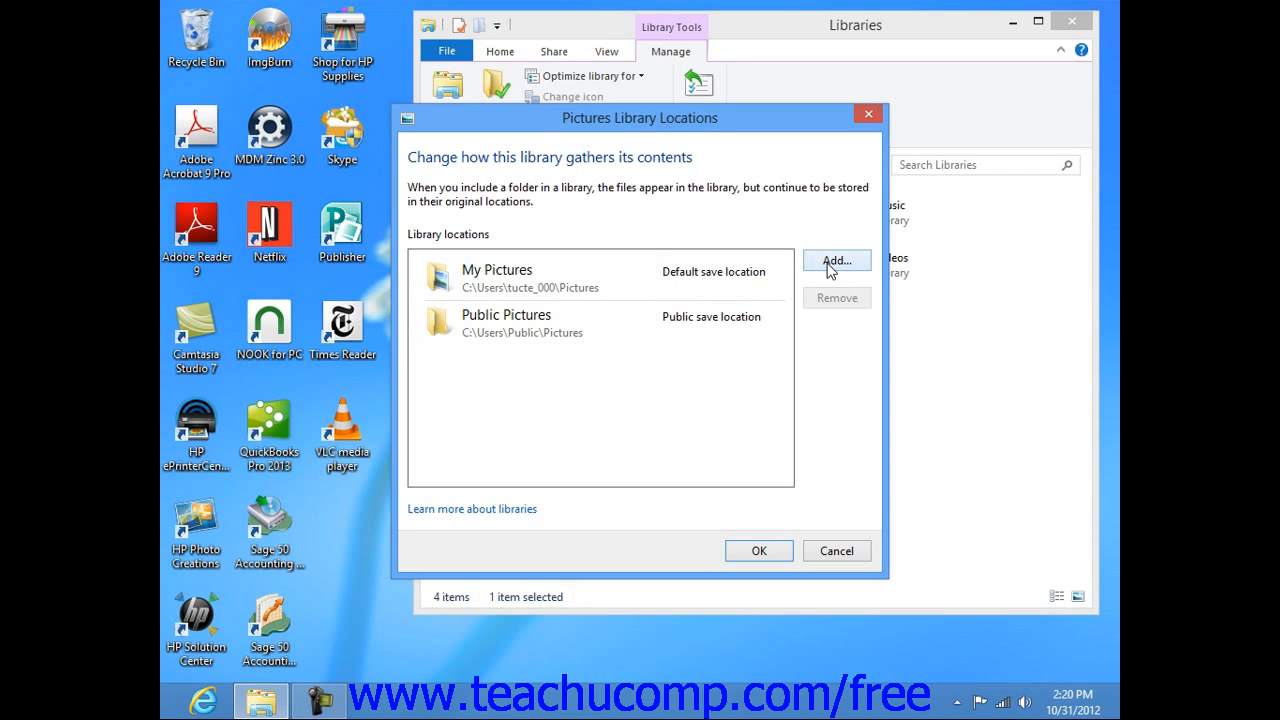
{"action": "left_click", "coordinate": [836, 260]}
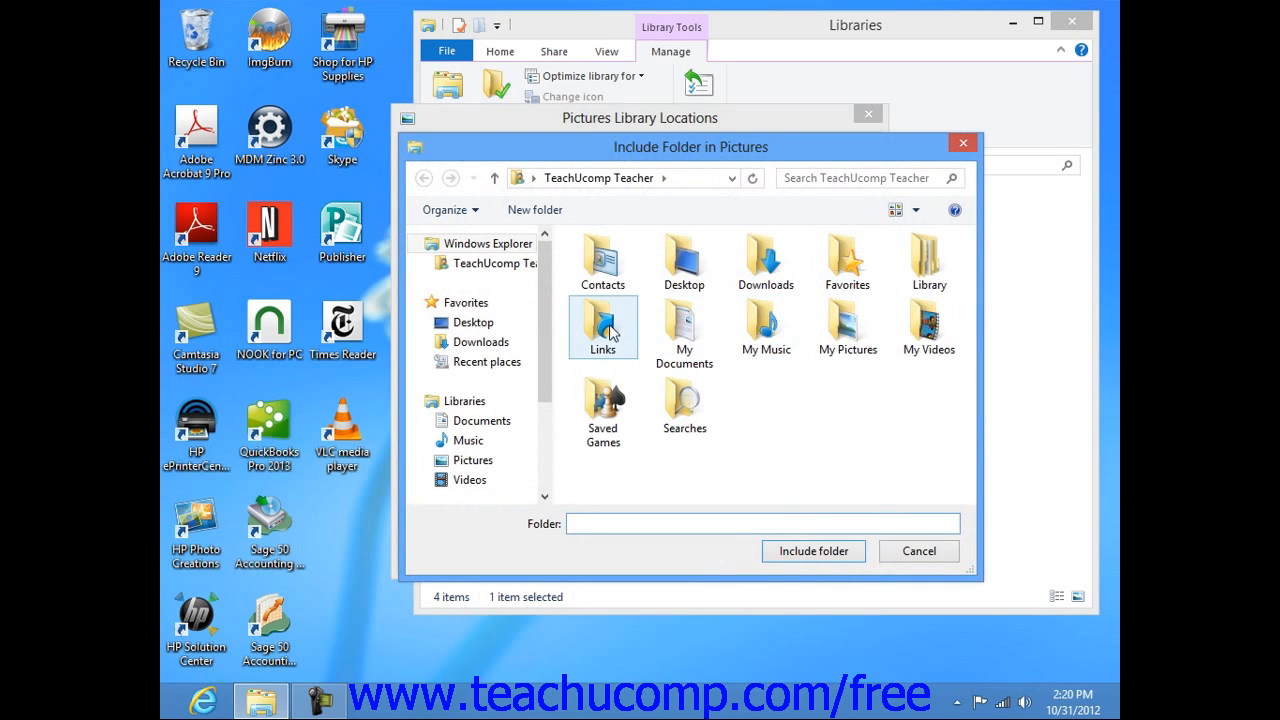
Step: Include the Vacation Pics folder from Documents as a Pictures library location
{"action": "left_click", "coordinate": [480, 420]}
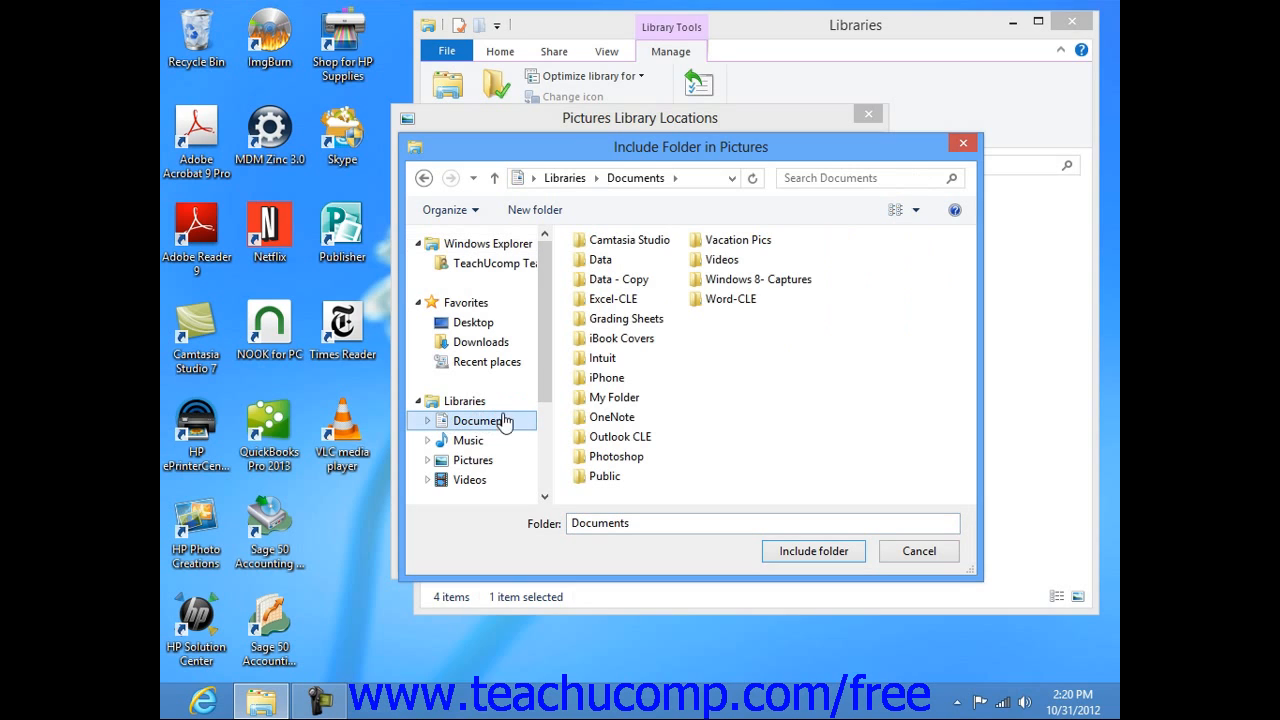
{"action": "left_click", "coordinate": [740, 240]}
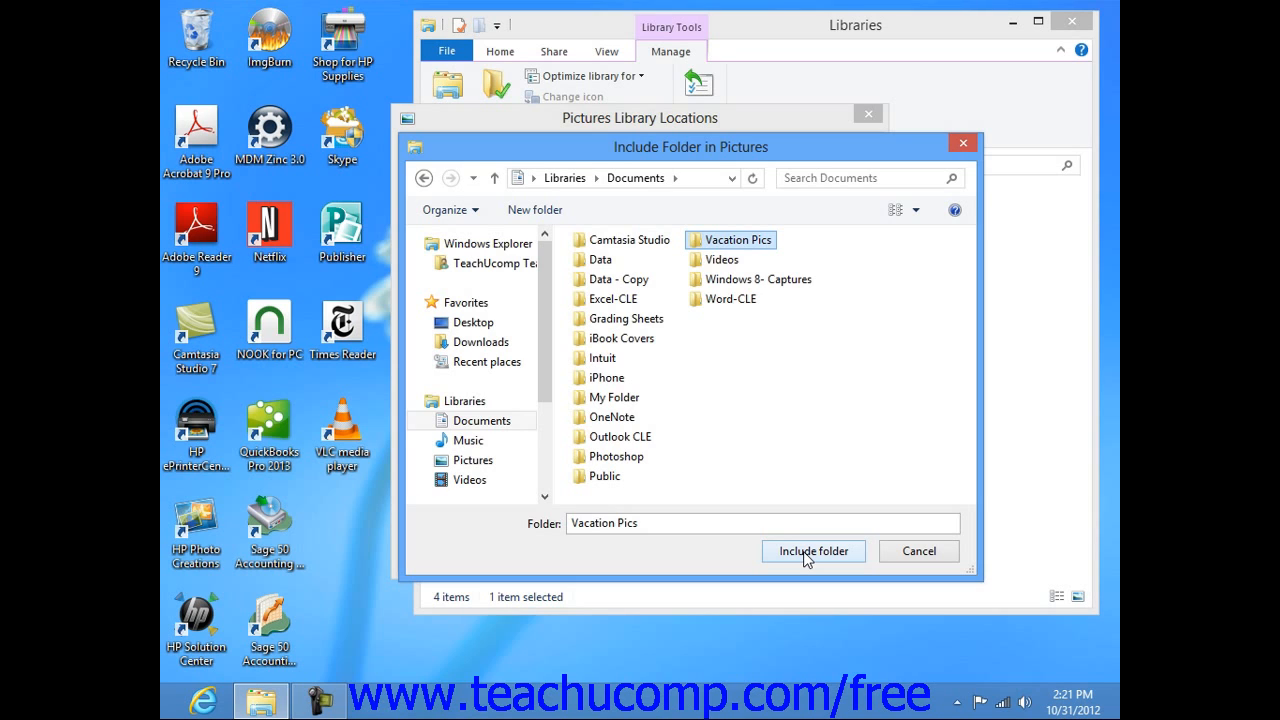
{"action": "left_click", "coordinate": [812, 552]}
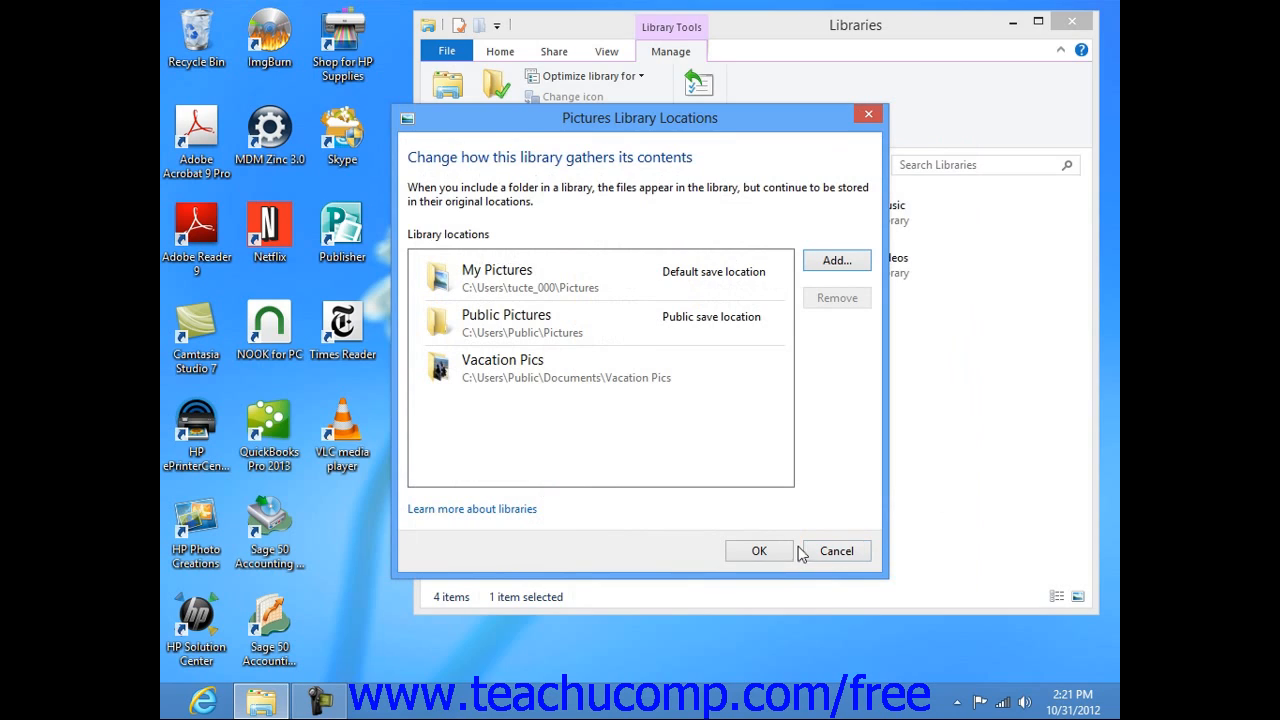
{"action": "mouse_move", "coordinate": [764, 492]}
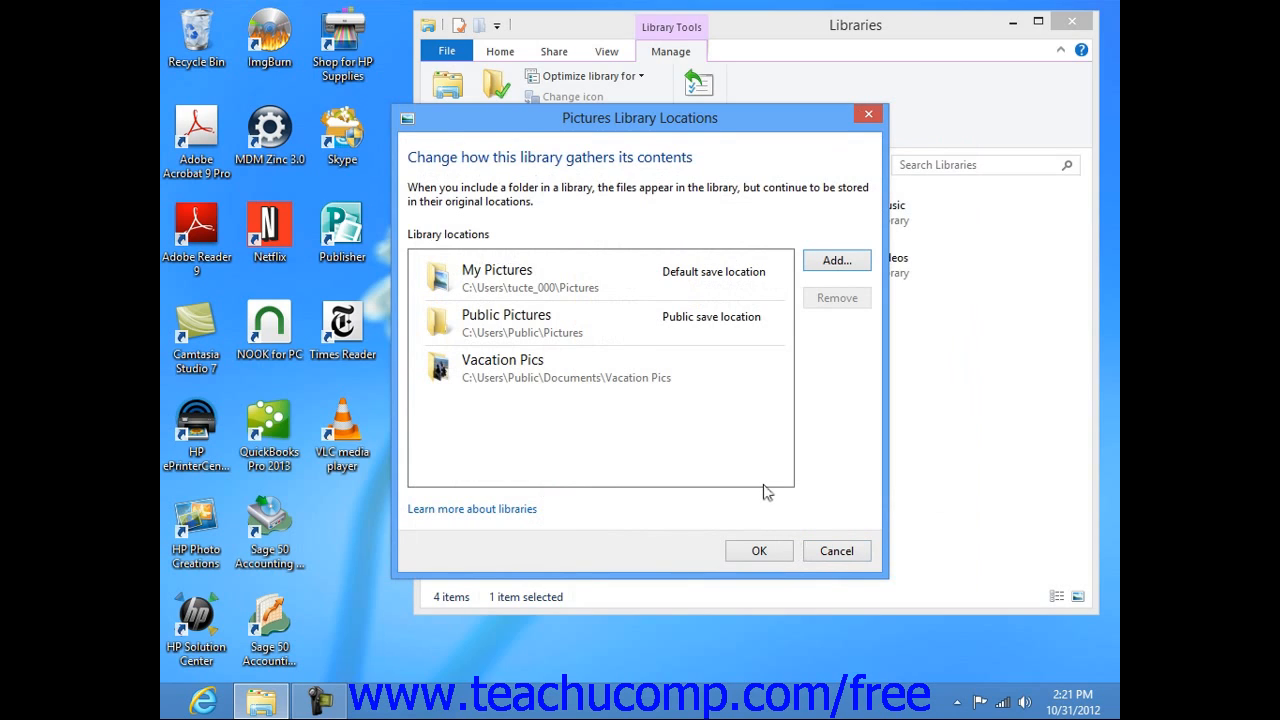
{"action": "mouse_move", "coordinate": [764, 490]}
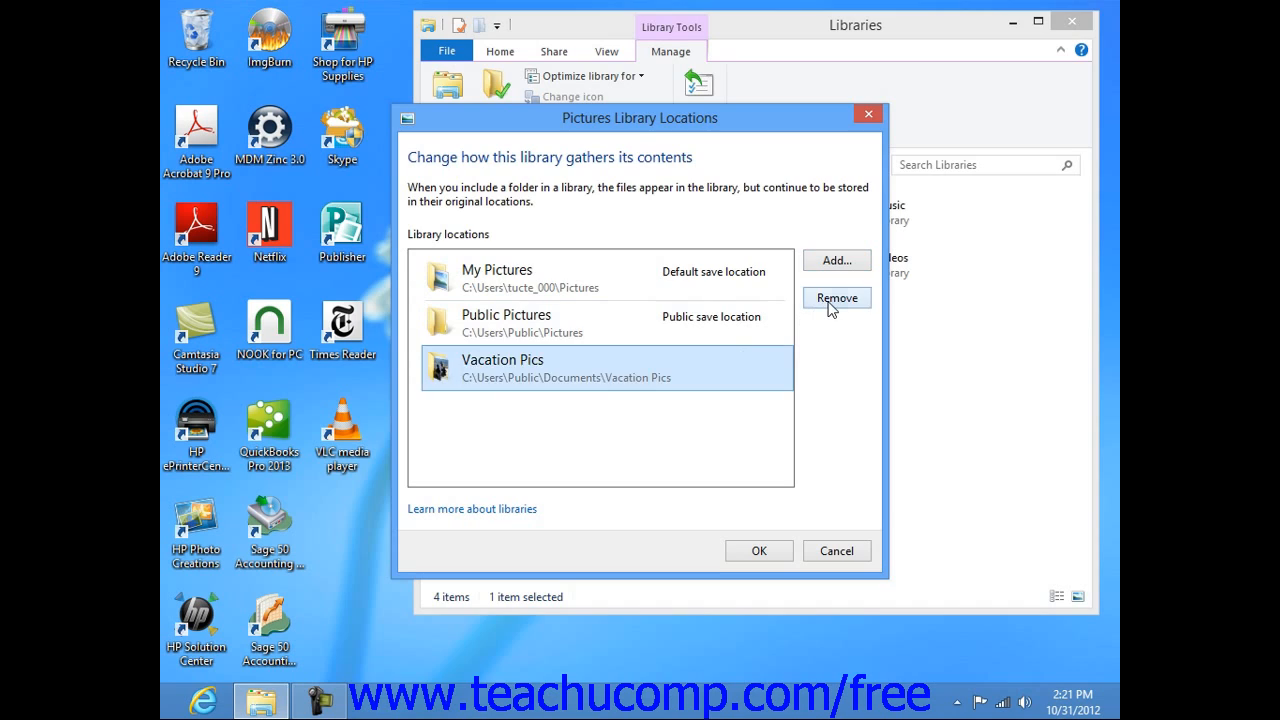
Step: Remove Vacation Pics from the locations and confirm, keeping My Pictures and Public Pictures
{"action": "left_click", "coordinate": [836, 296]}
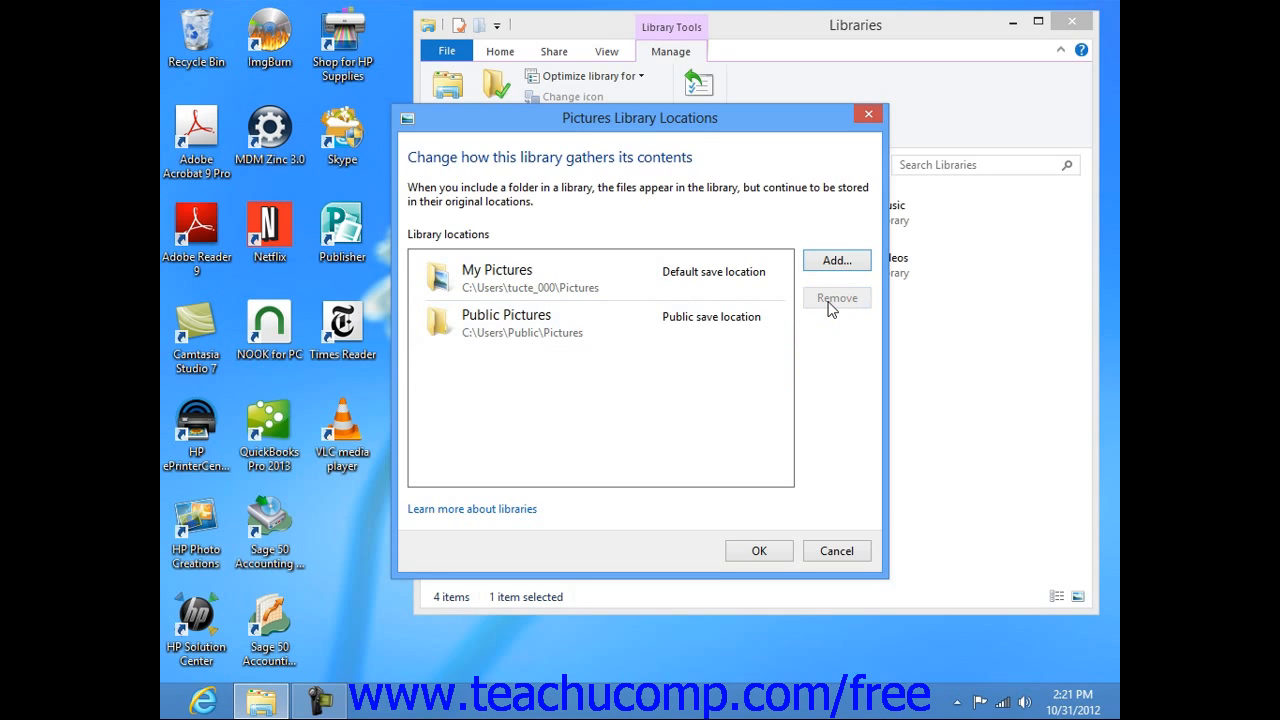
{"action": "mouse_move", "coordinate": [812, 458]}
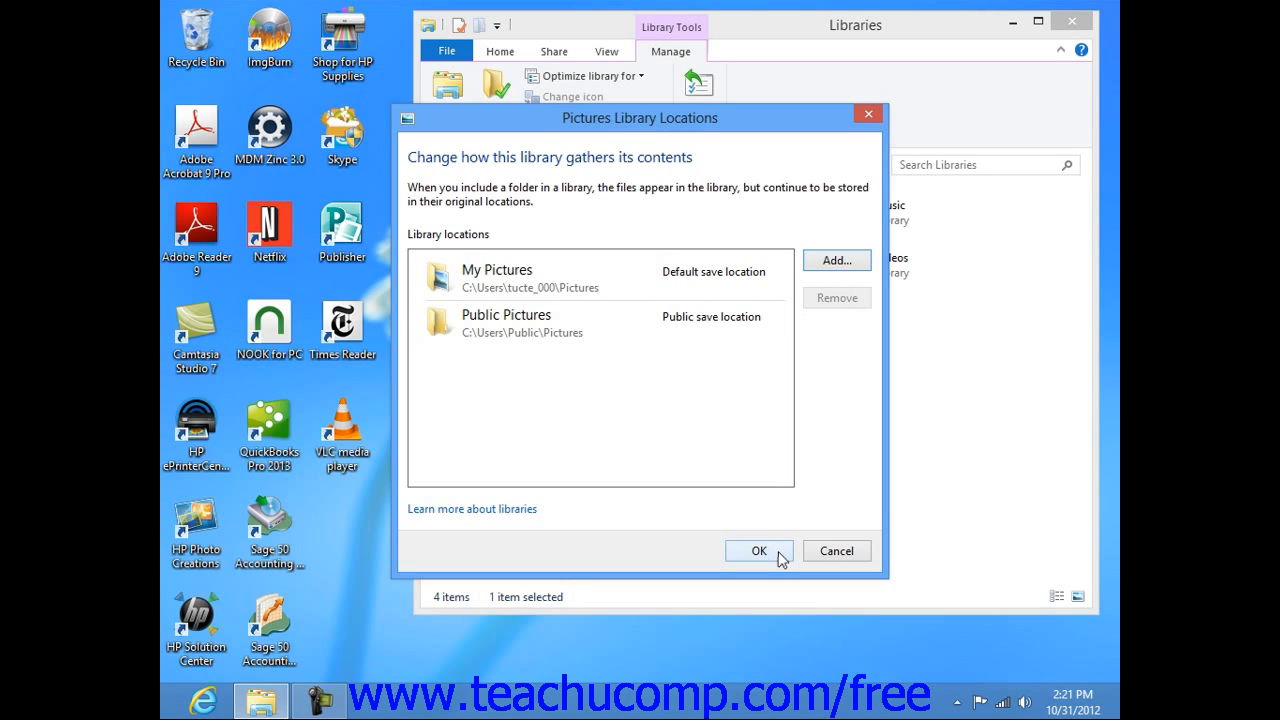
{"action": "left_click", "coordinate": [758, 552]}
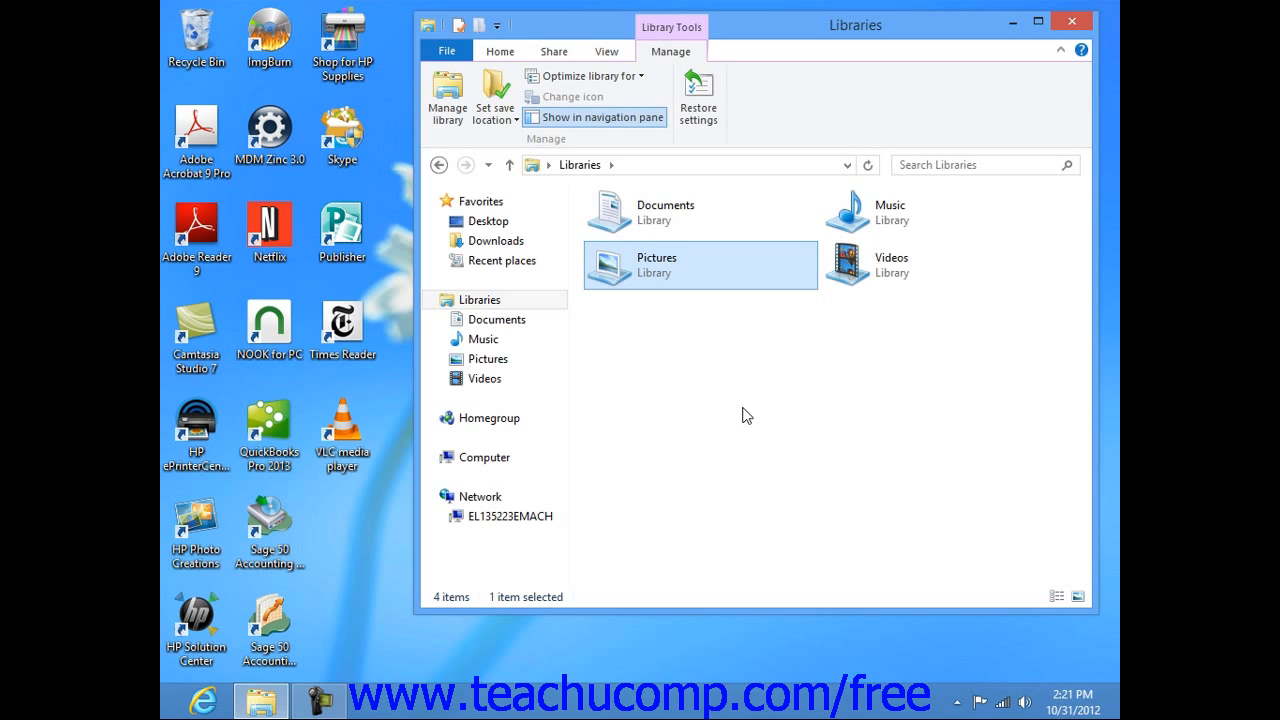
{"action": "mouse_move", "coordinate": [668, 288]}
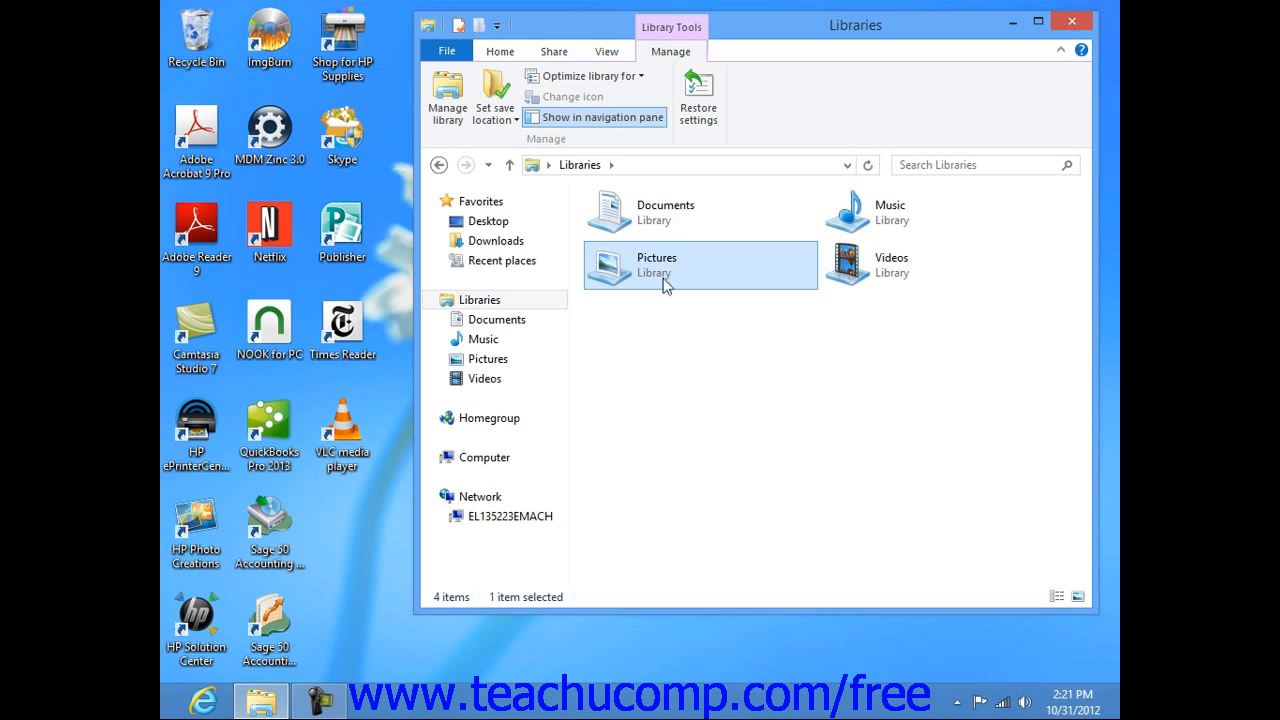
{"action": "mouse_move", "coordinate": [494, 96]}
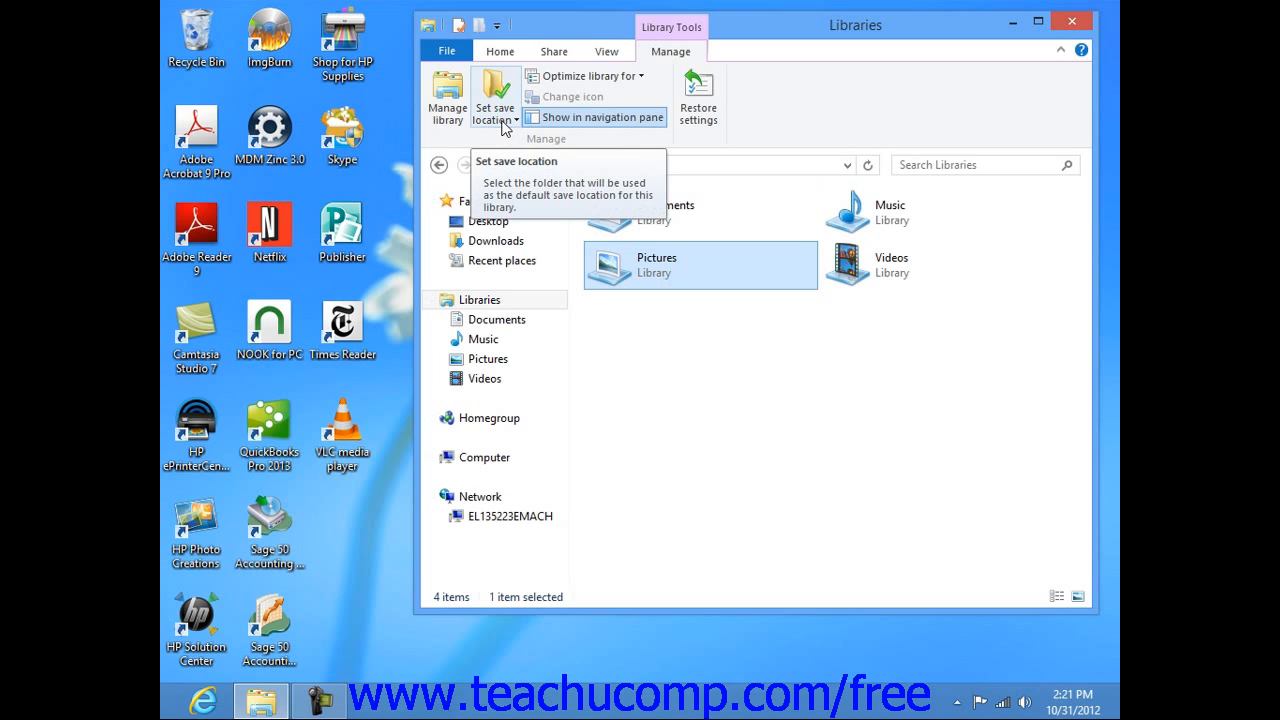
Step: Show the save location choices, My Pictures and Public Pictures, for the Pictures library
{"action": "left_click", "coordinate": [494, 96]}
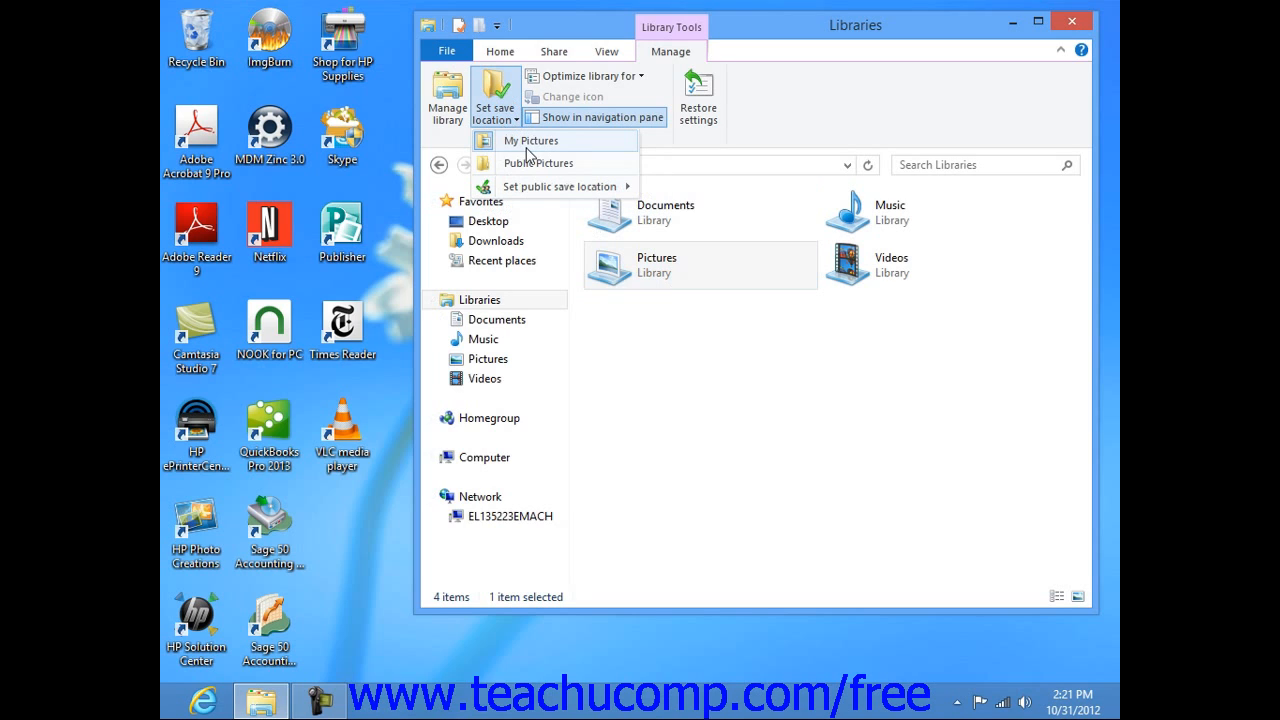
{"action": "mouse_move", "coordinate": [530, 164]}
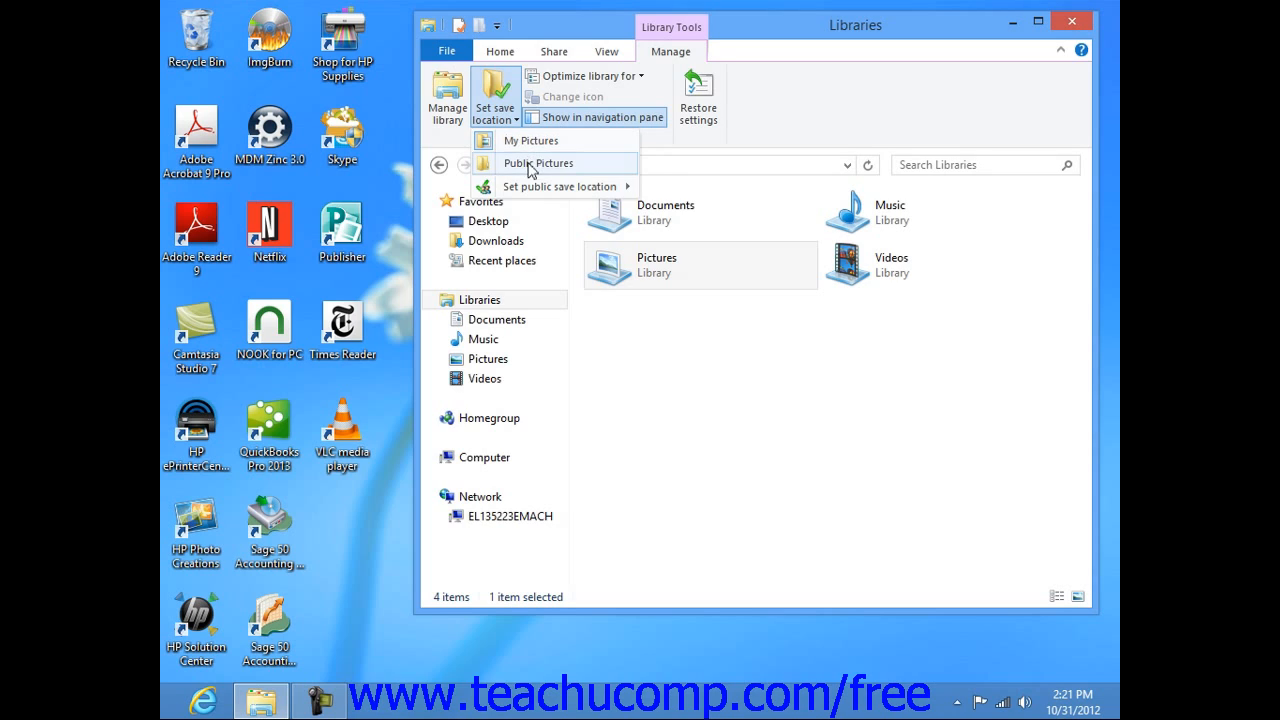
{"action": "mouse_move", "coordinate": [538, 160]}
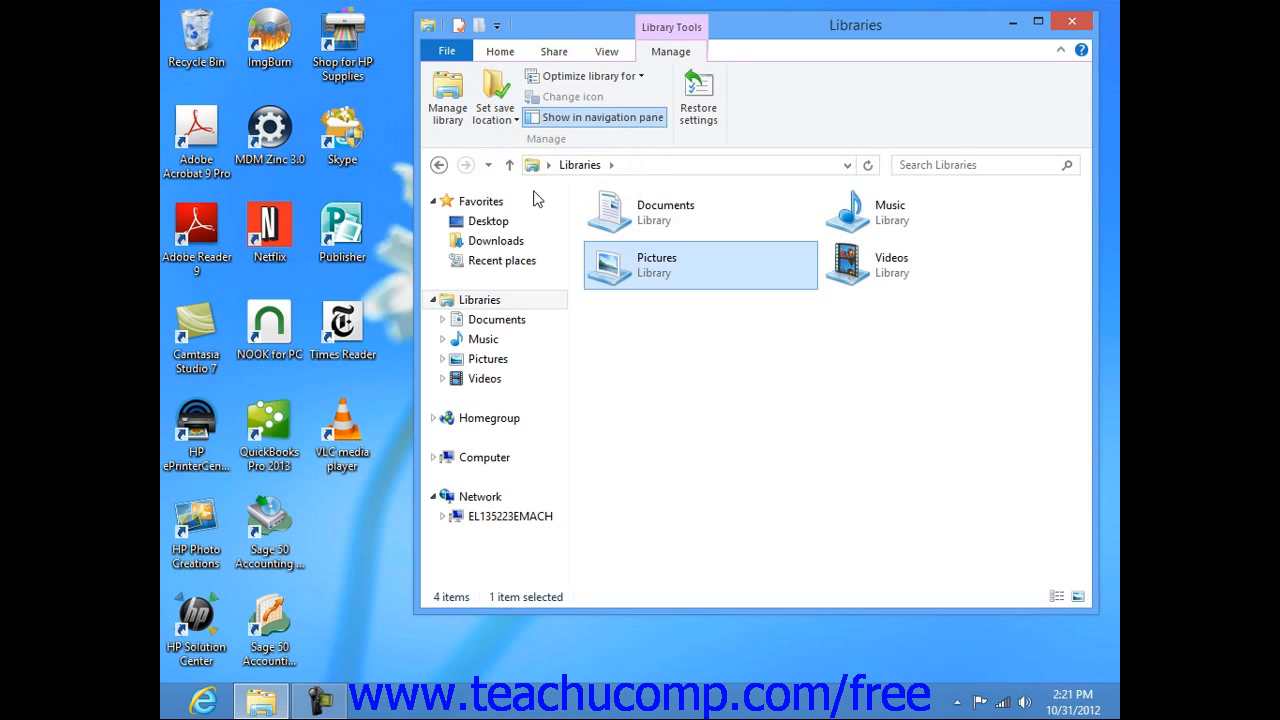
{"action": "mouse_move", "coordinate": [572, 184]}
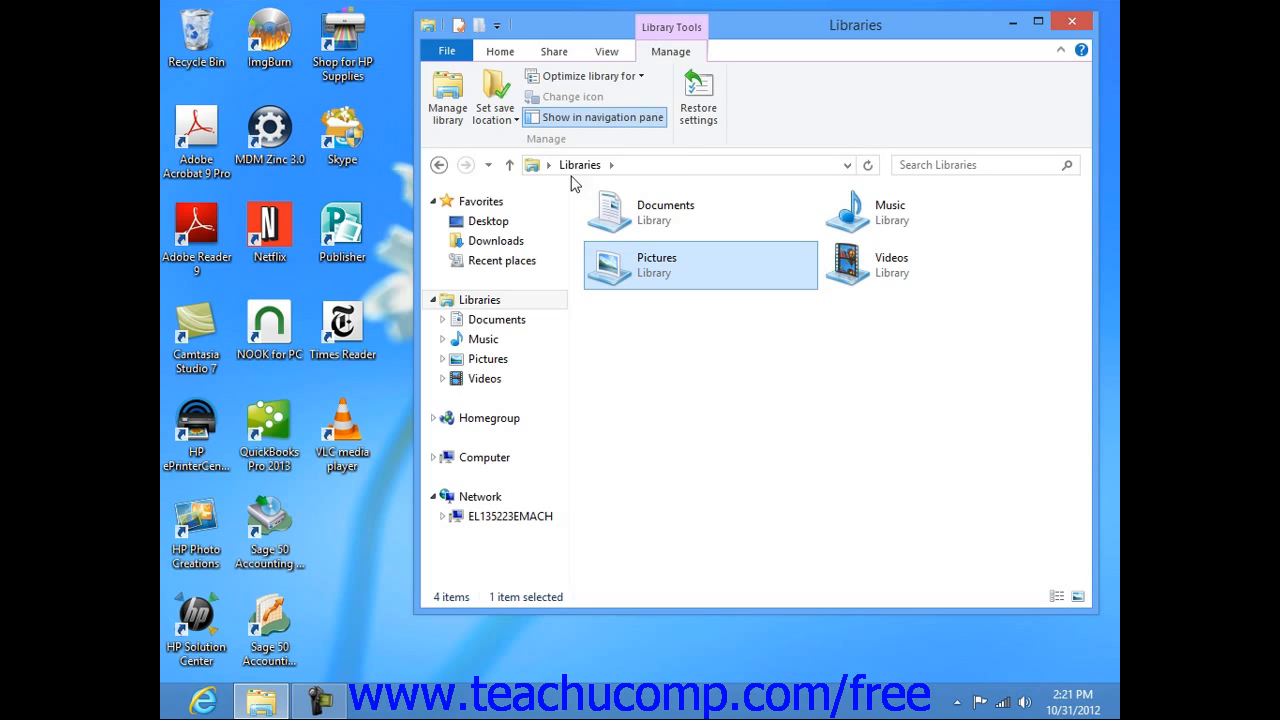
{"action": "mouse_move", "coordinate": [698, 100]}
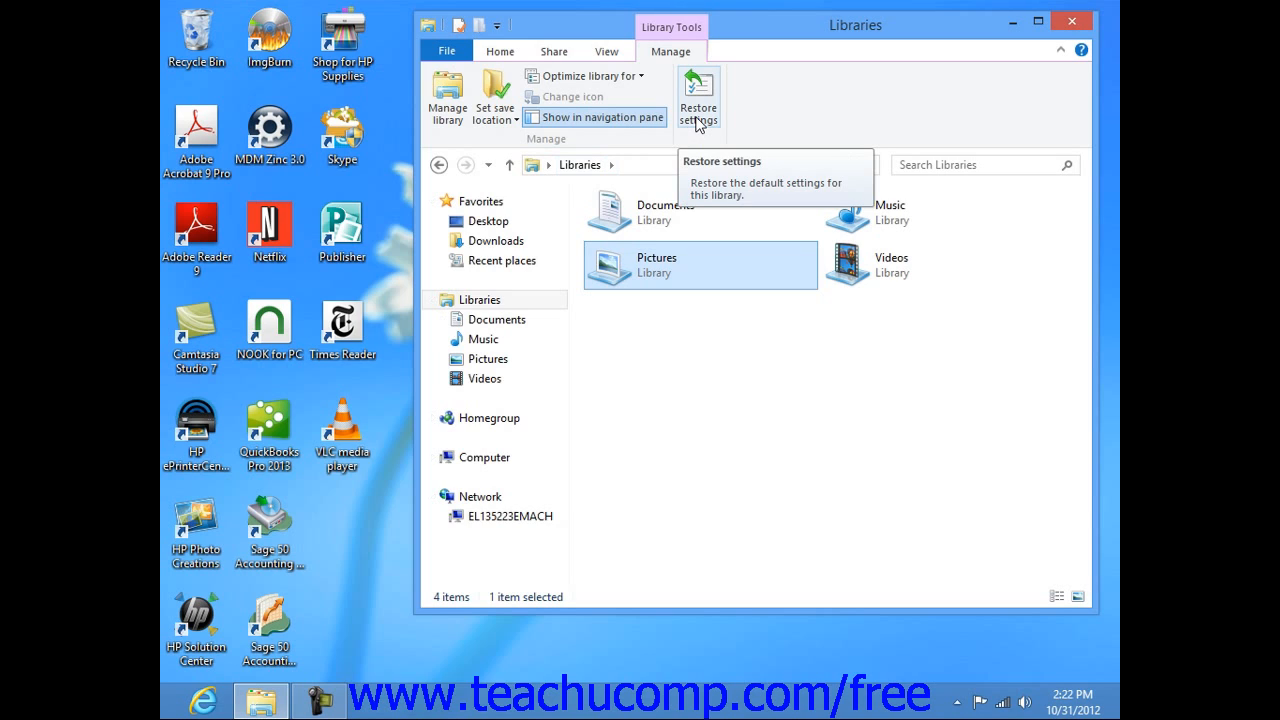
Step: Restore the Pictures library to its default settings
{"action": "left_click", "coordinate": [500, 52]}
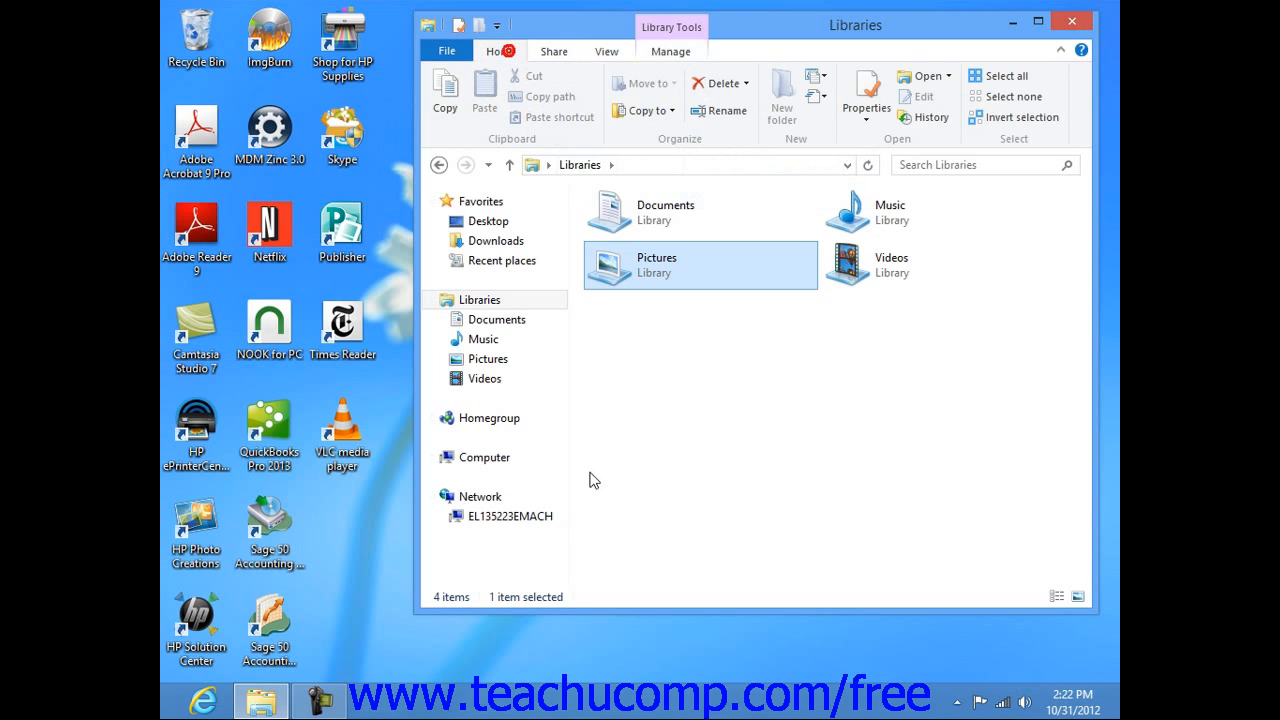